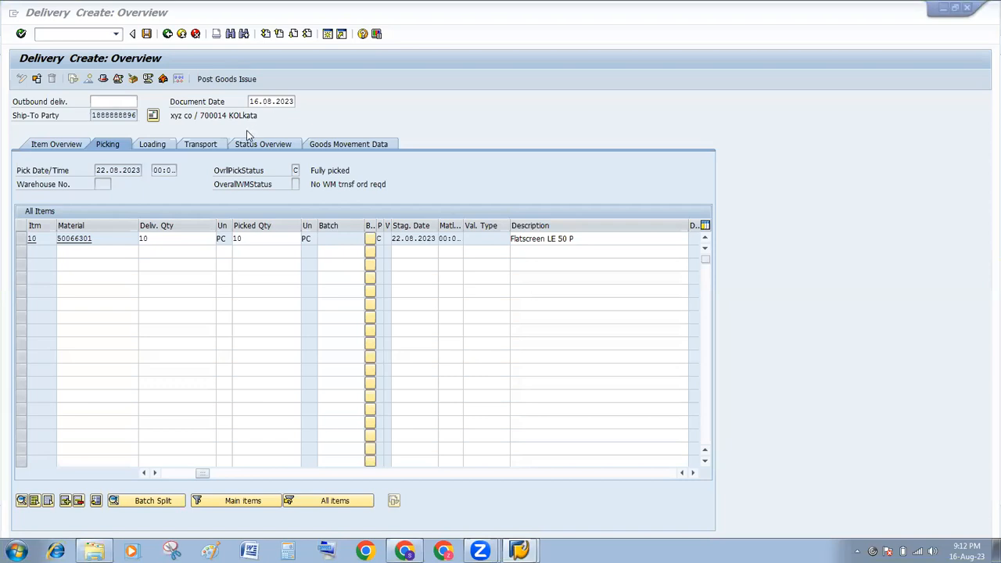
mouse_move(232, 102)
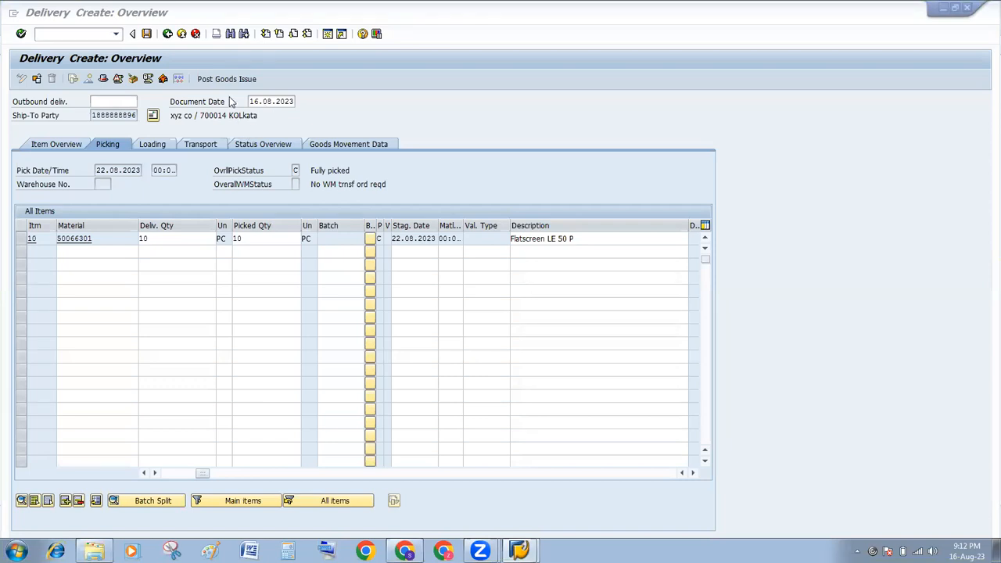
mouse_move(228, 85)
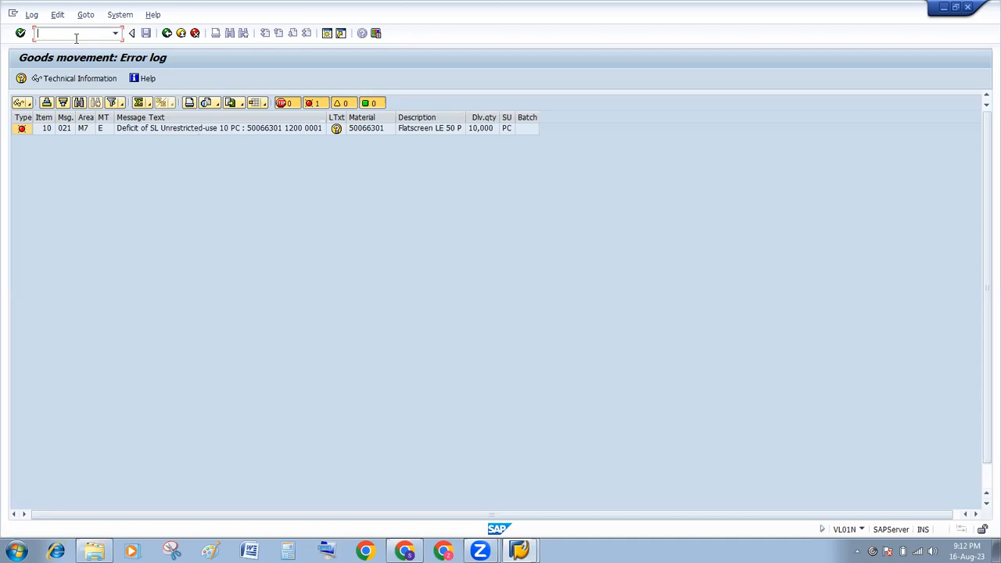
Step: Run /oMMBE for material 50066301, plant 1200, storage location 0001
text(/)
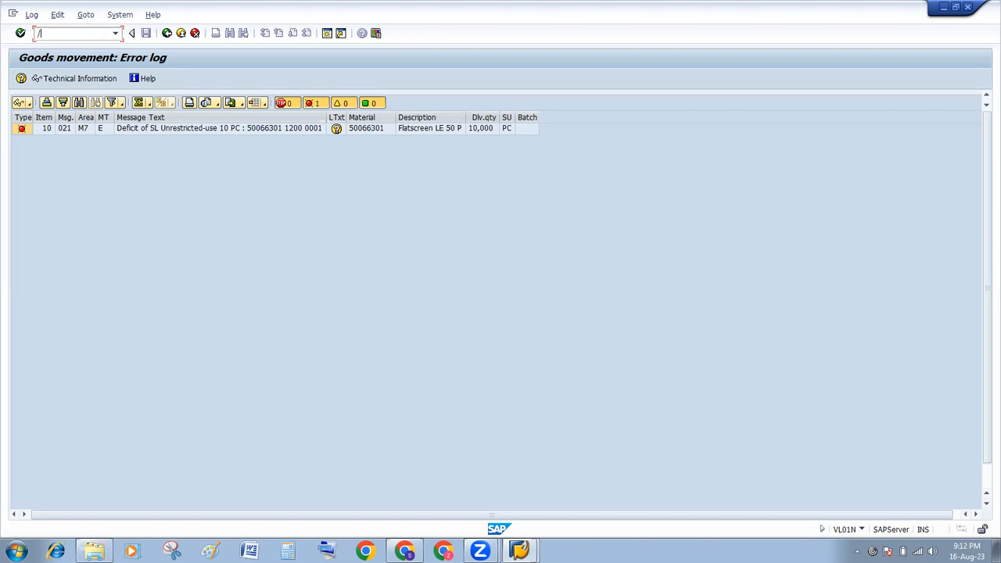
text(ommbe)
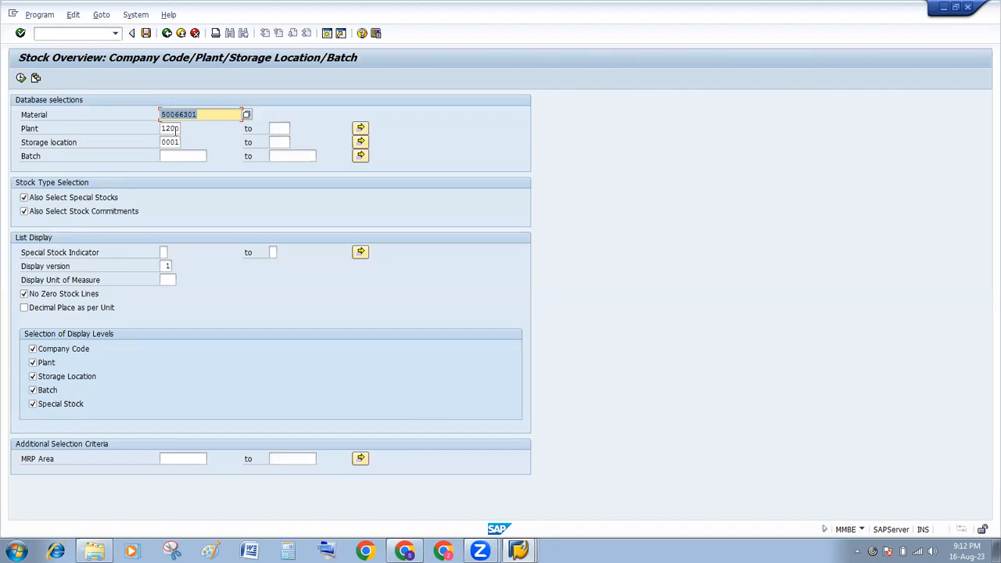
Step: Execute the stock overview, showing no unrestricted-use stock for 50066301 at plant 1200 Dresden
click(169, 141)
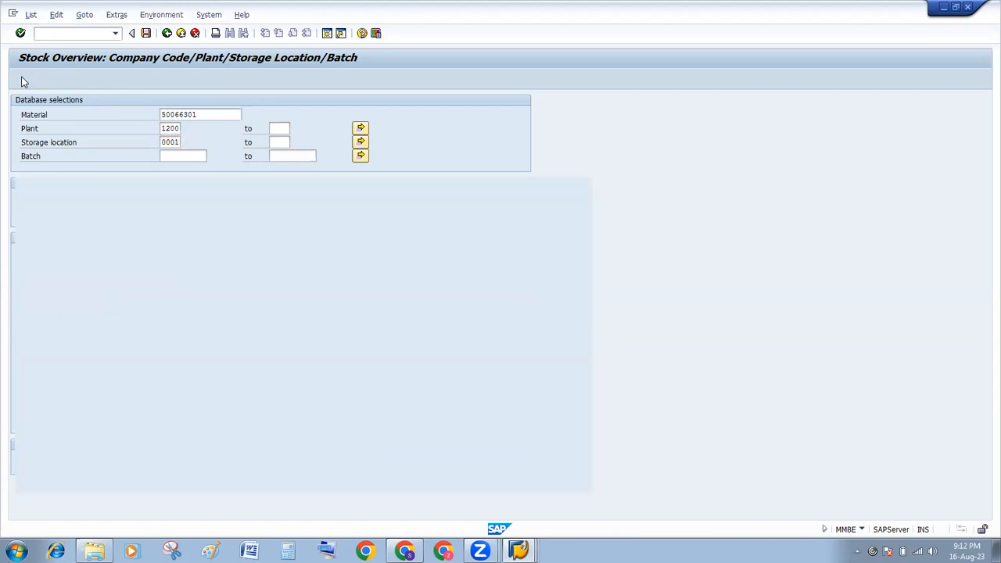
click(20, 33)
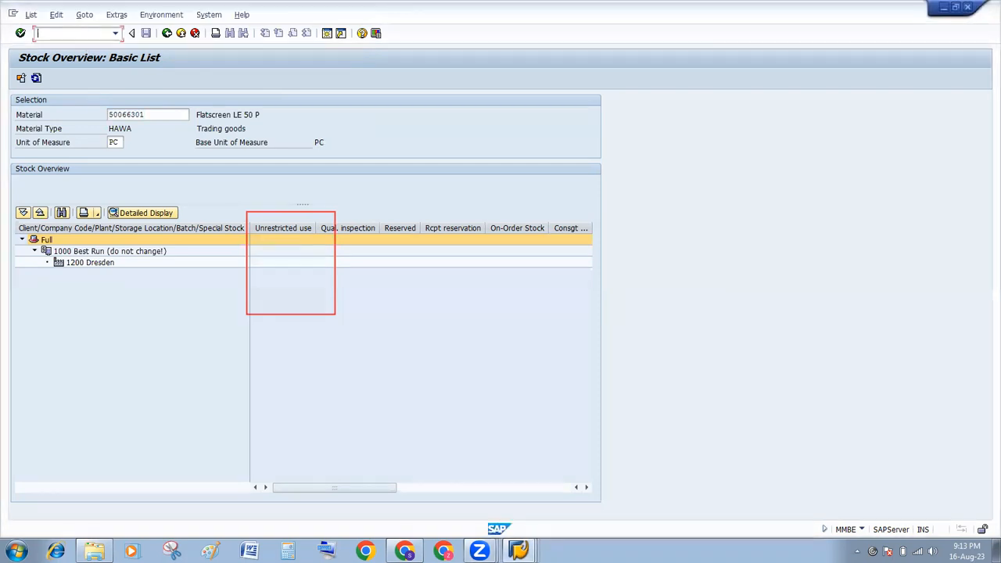
text(/on)
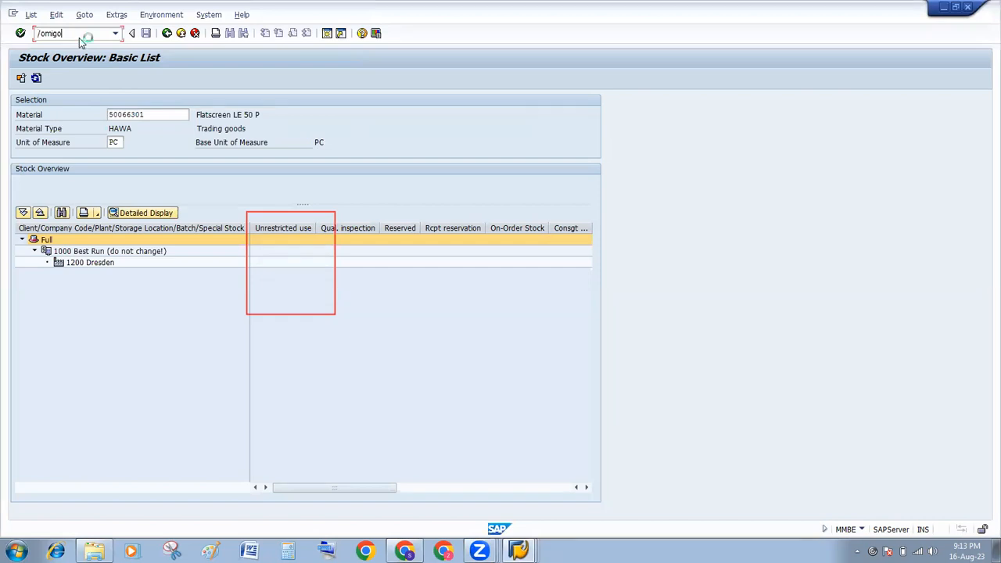
Step: Start MIGO as Goods Receipt with reference type Other, movement type 561
key(Enter)
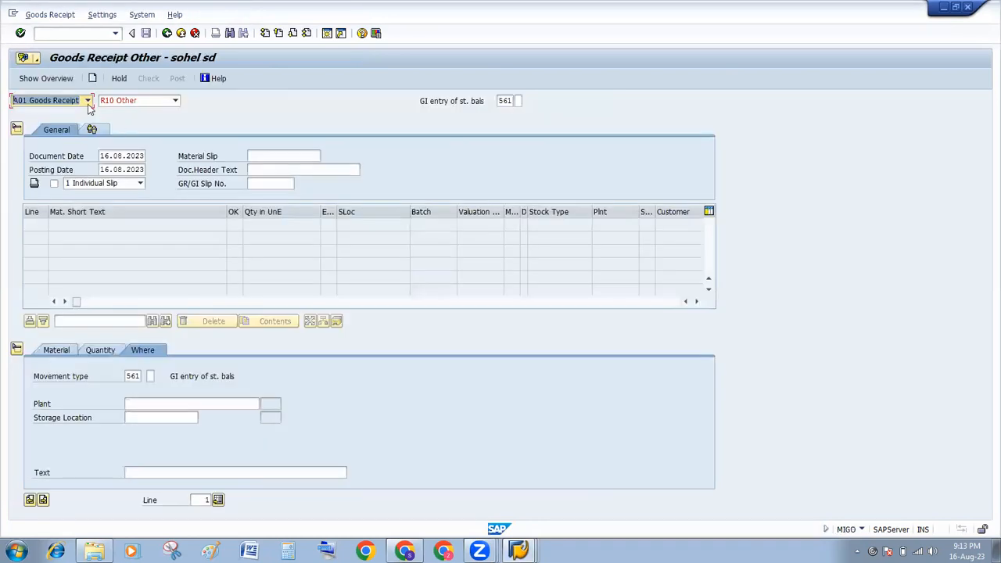
click(88, 100)
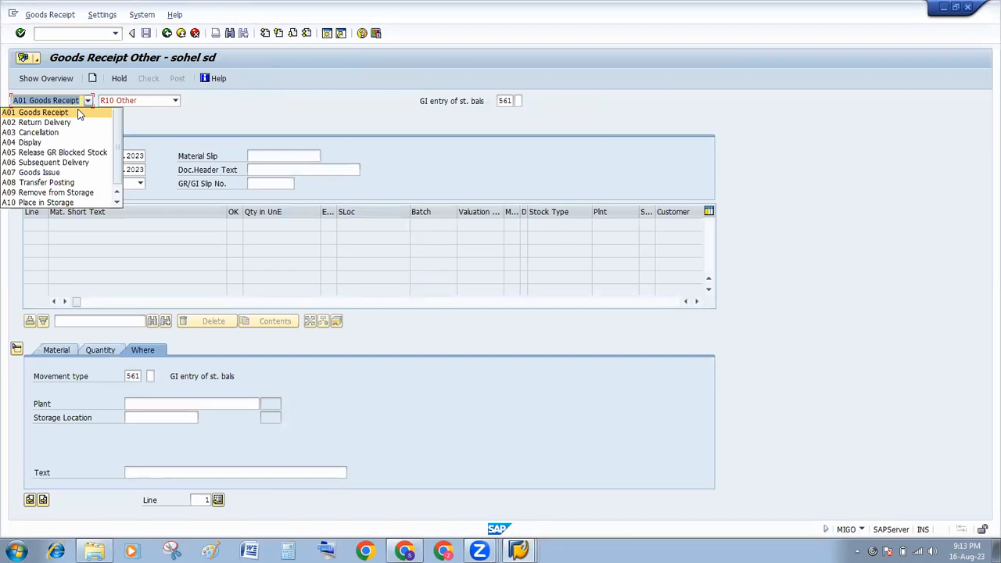
click(43, 112)
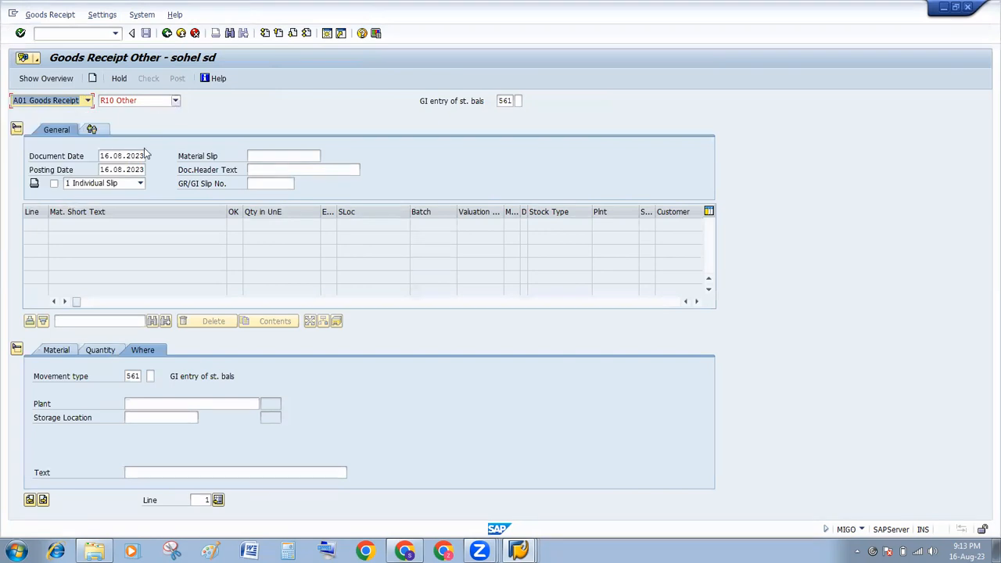
click(175, 100)
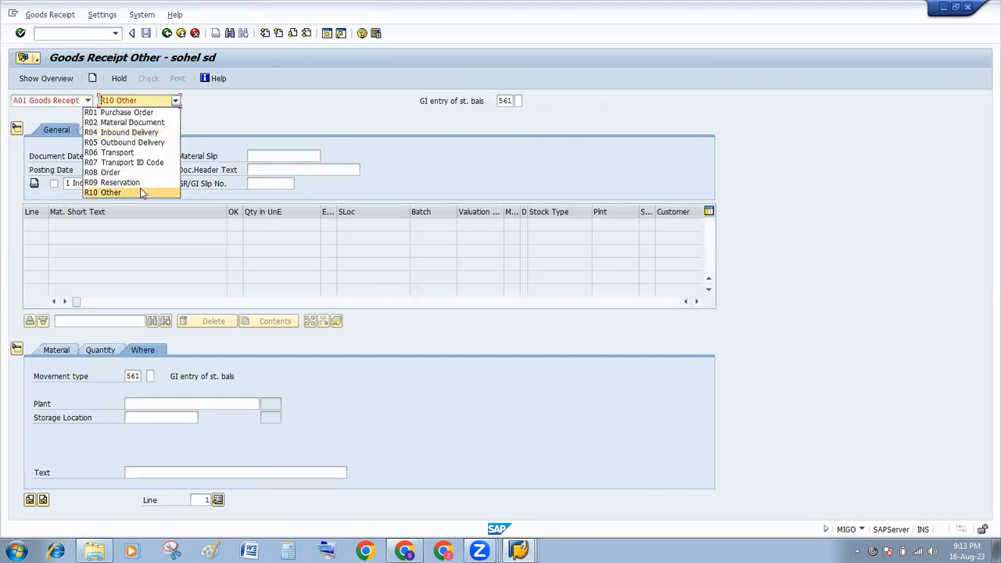
click(113, 193)
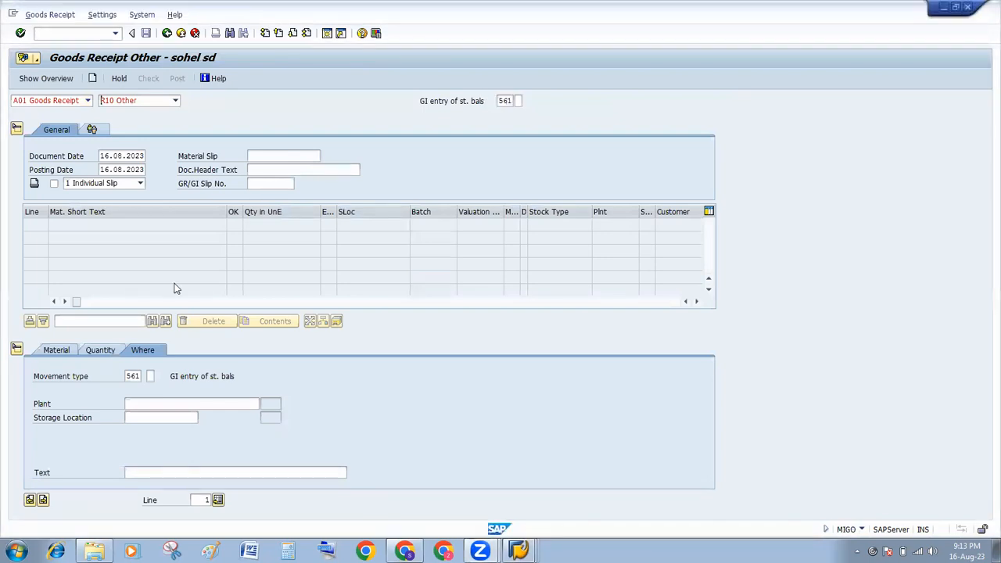
Step: Enter material 50066301, quantity 1000 PC, plant Dresden and storage location 0001 on item 1
click(56, 350)
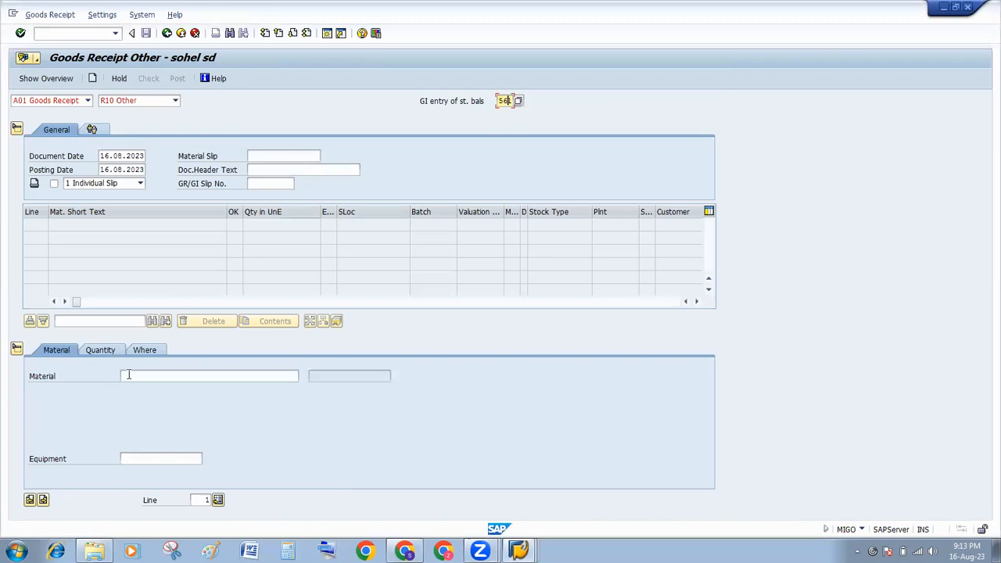
click(210, 376)
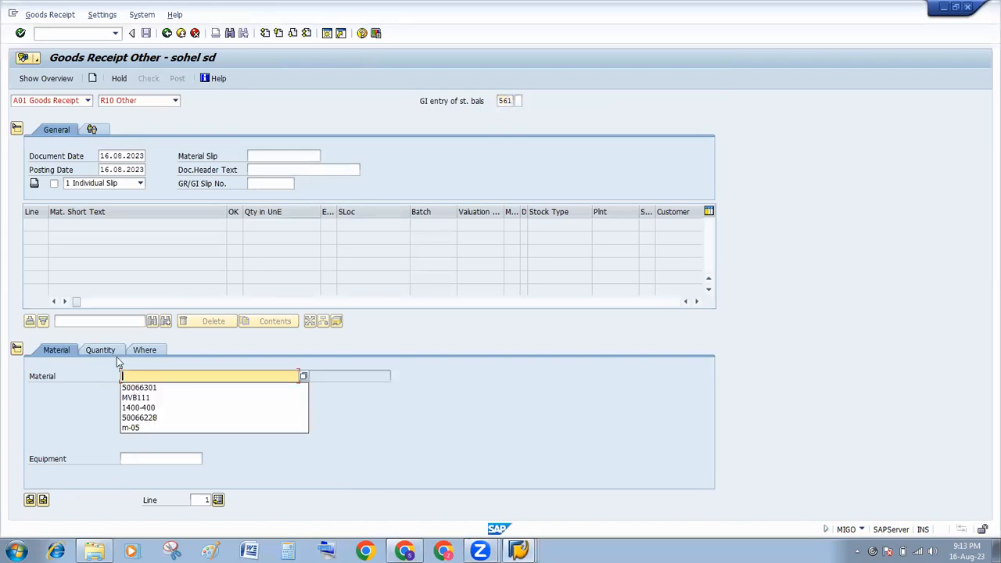
click(100, 351)
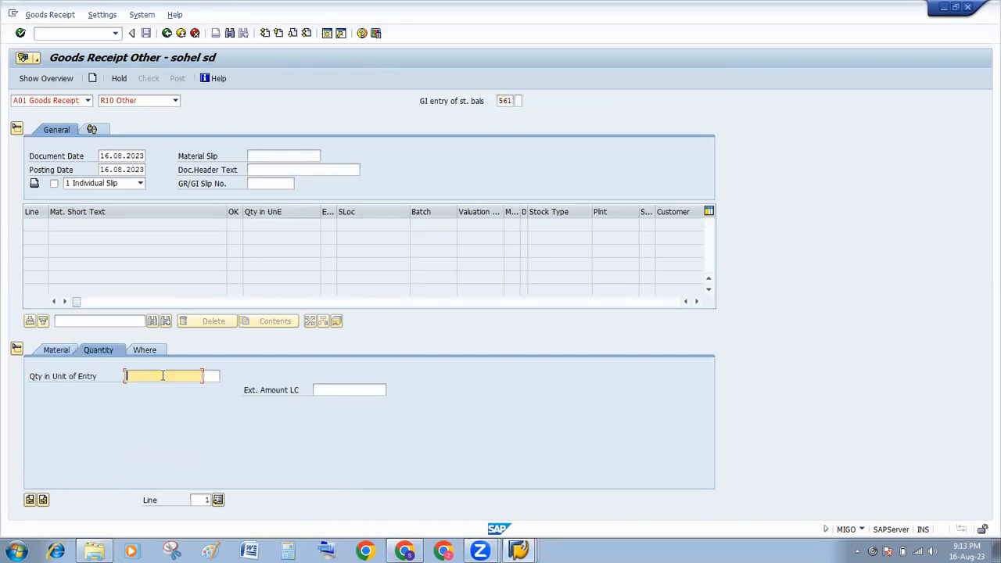
click(163, 376)
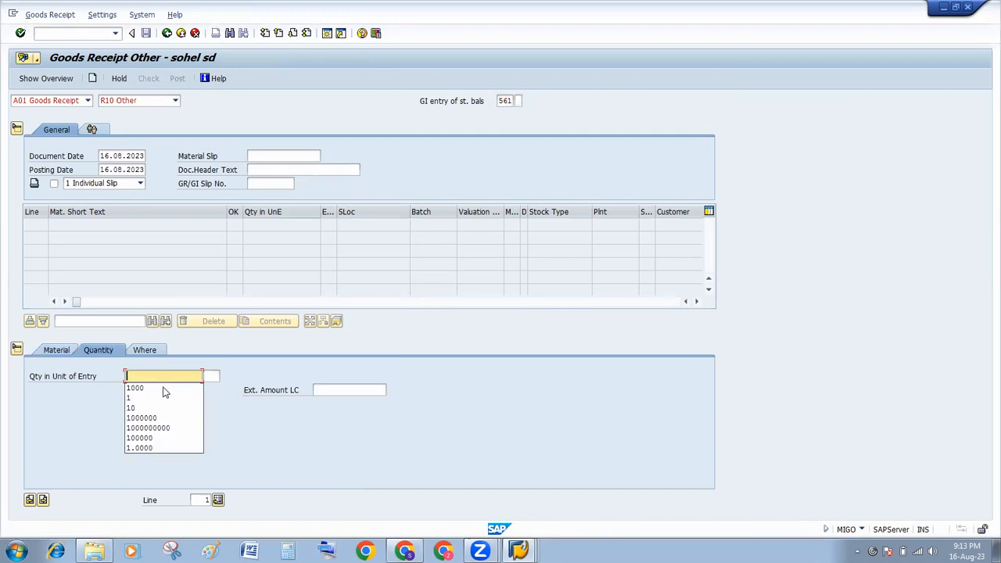
click(135, 388)
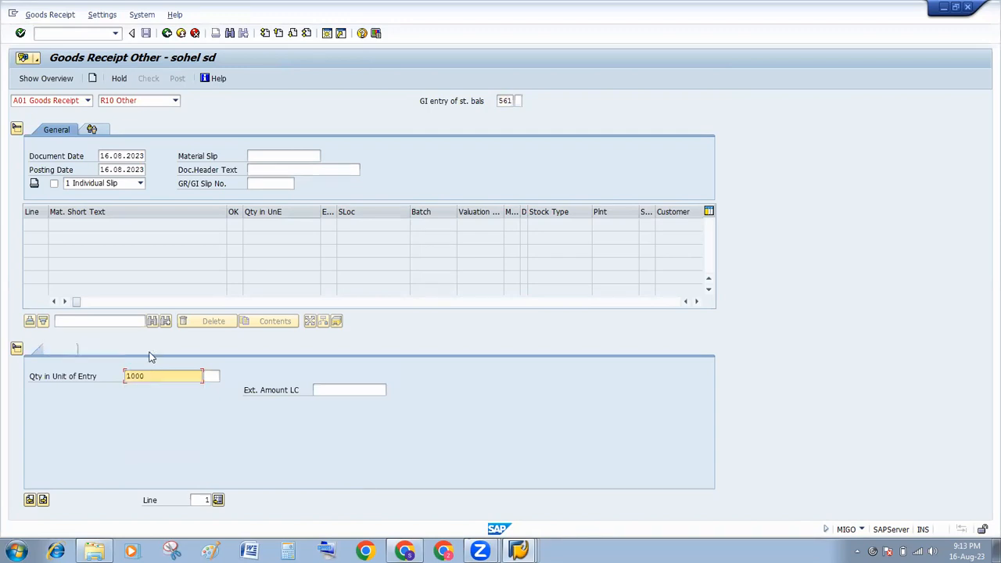
click(142, 351)
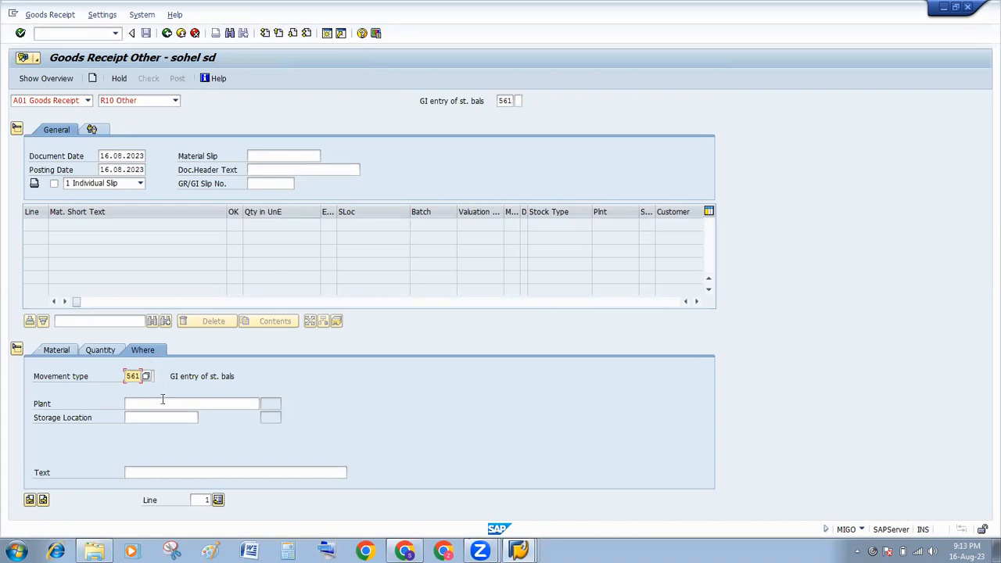
click(190, 404)
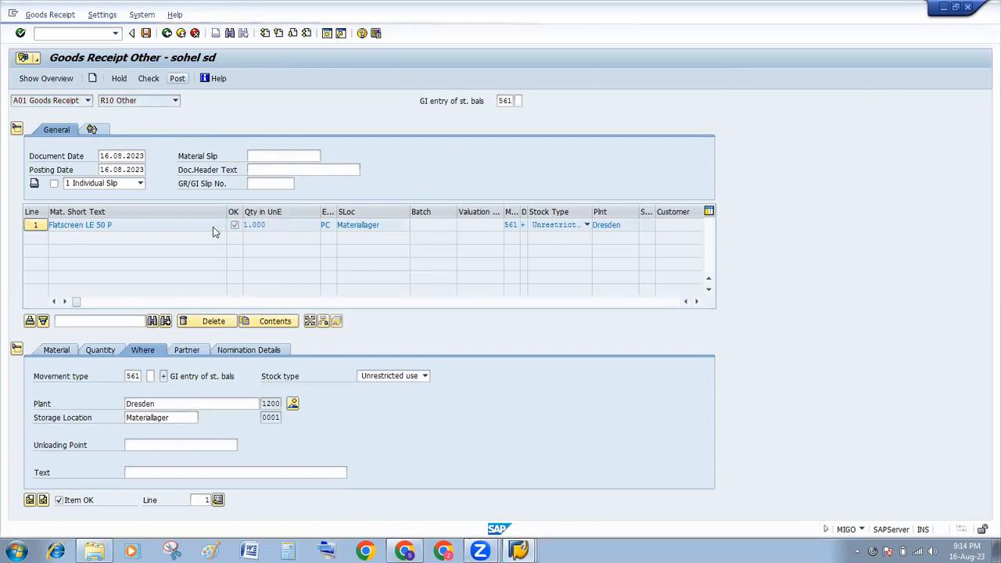
Step: Check the receipt item, which reports the plant data locked, and switch to the error log session
click(147, 78)
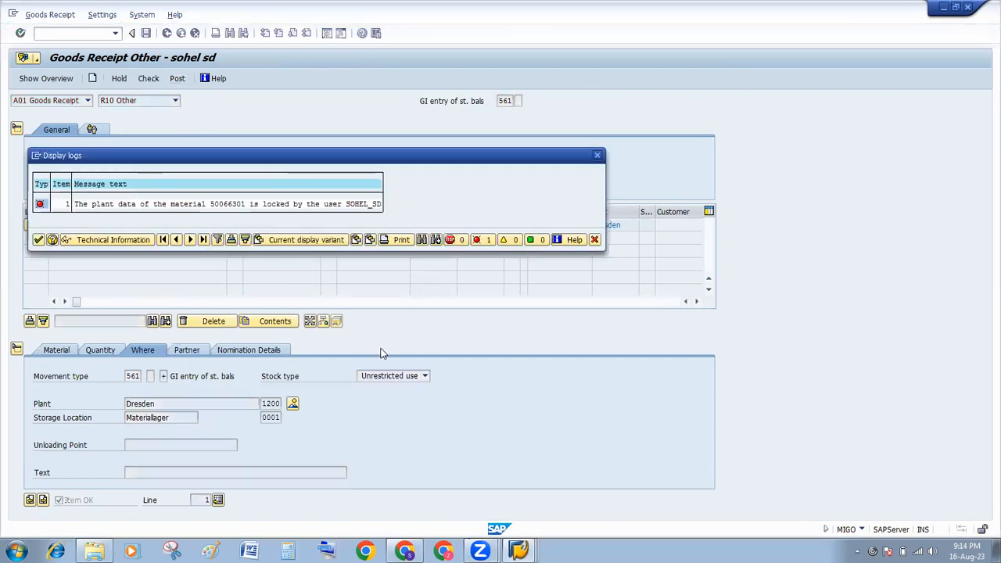
mouse_move(532, 543)
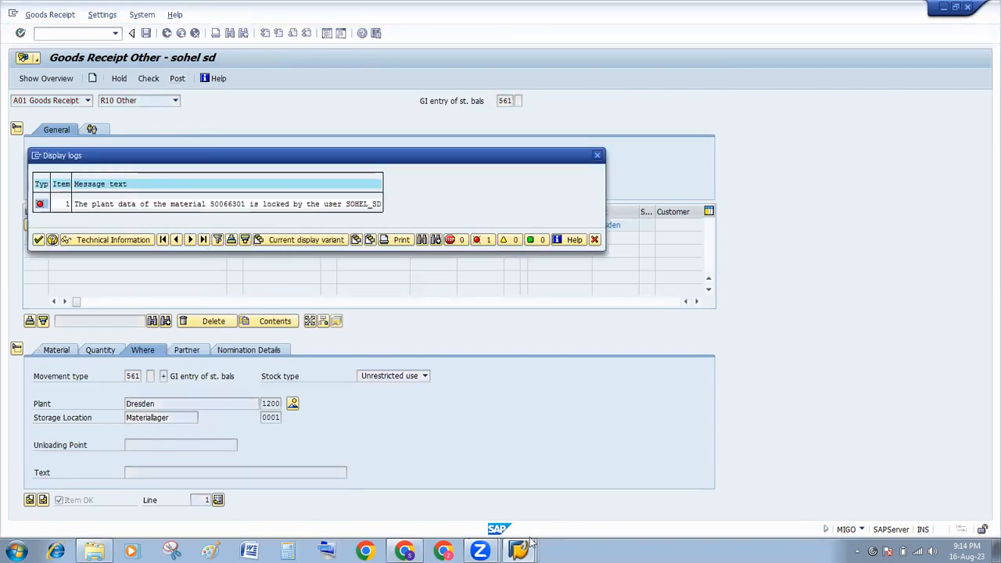
click(520, 551)
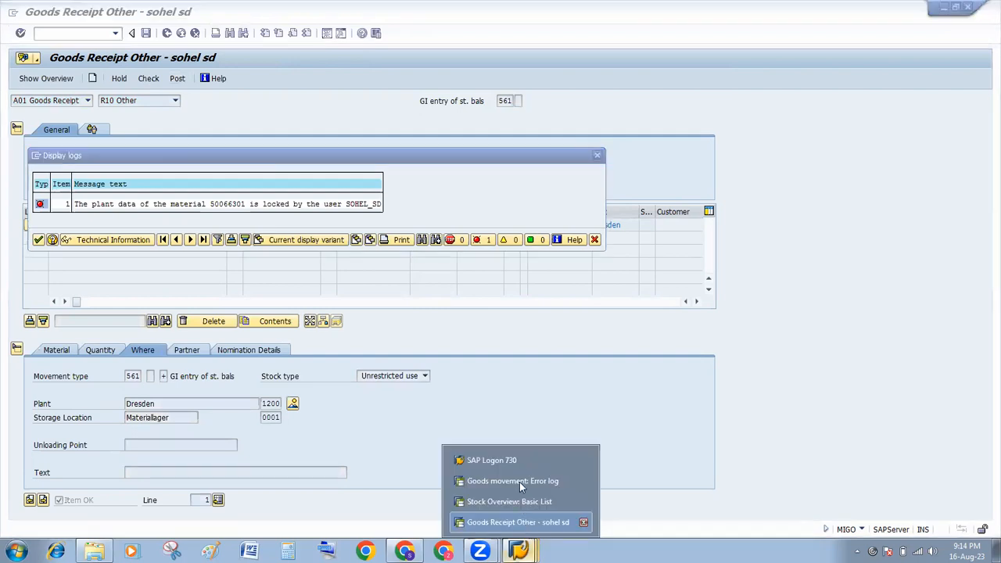
click(513, 482)
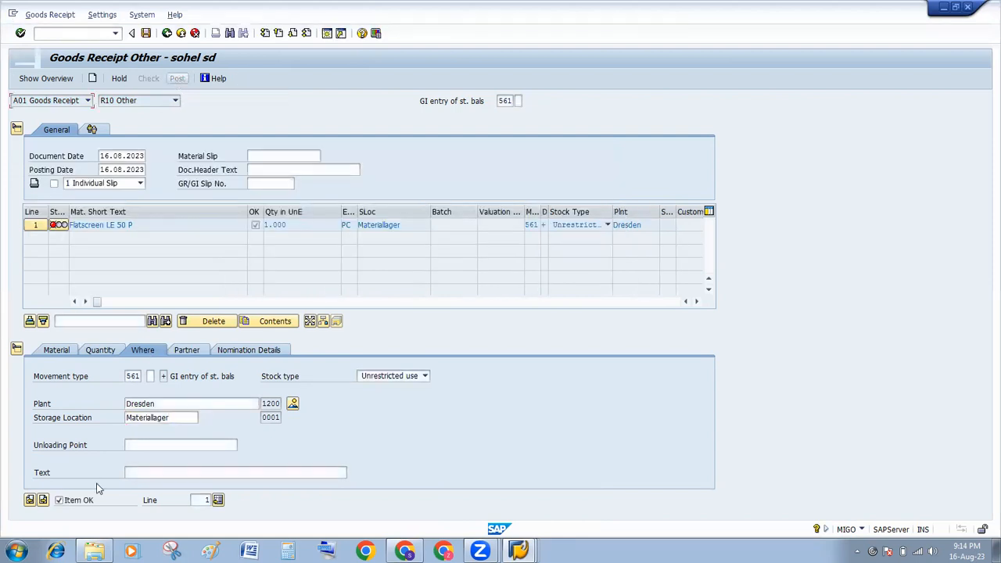
Step: Post the 561 goods receipt adding 1,000 units of Flatscreen LE 50 P to Dresden
click(177, 78)
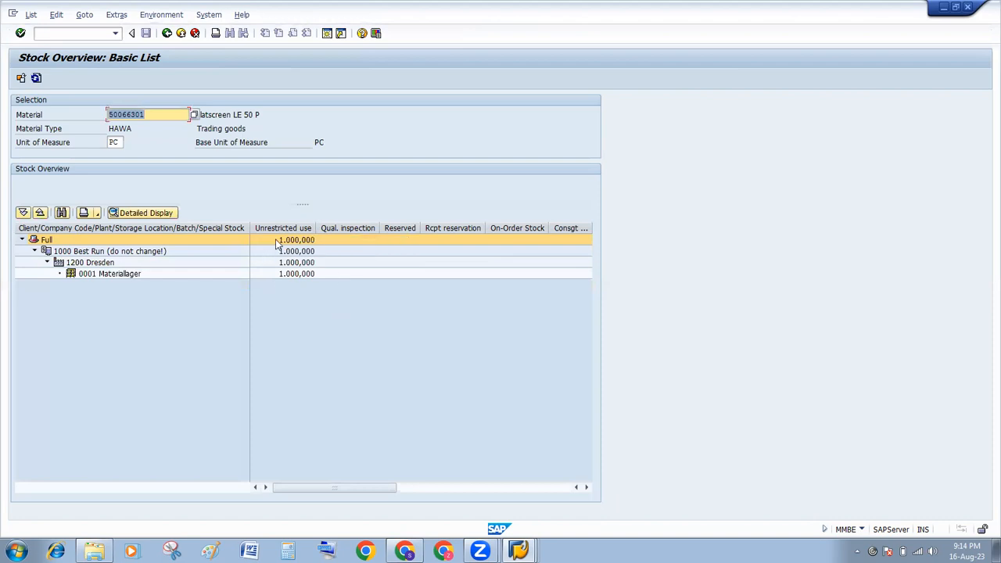
mouse_move(429, 413)
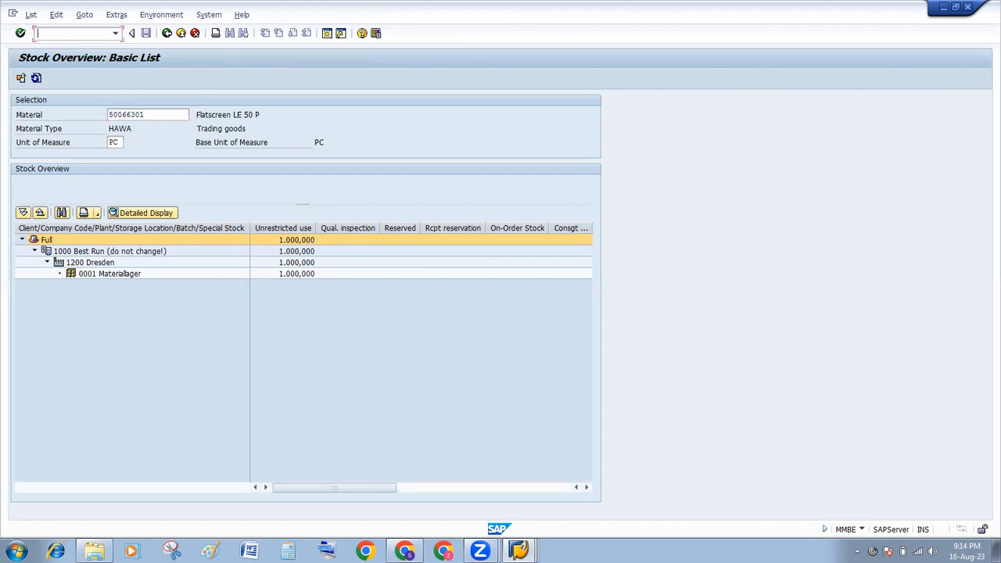
Step: Verify the unrestricted-use stock at Dresden 0001, then return toward the delivery with /ov
text(/ov)
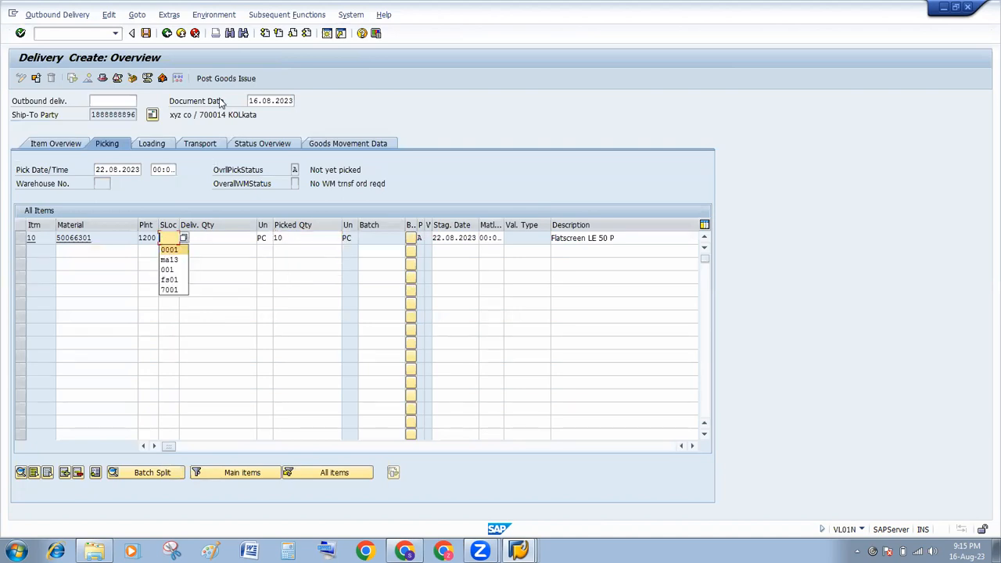
Step: Assign storage location 0001 to item 10 of the recreated outbound delivery
click(169, 248)
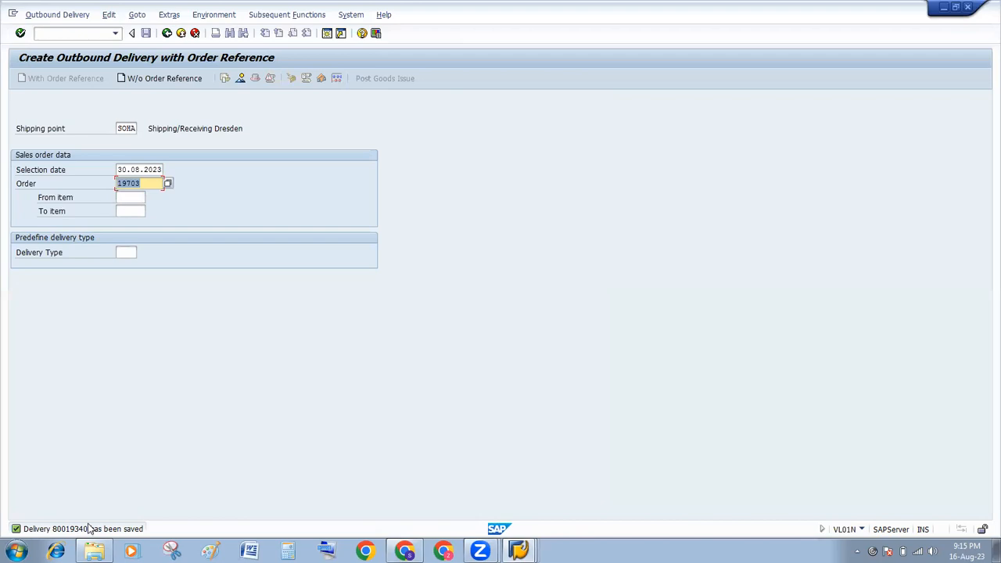
mouse_move(97, 490)
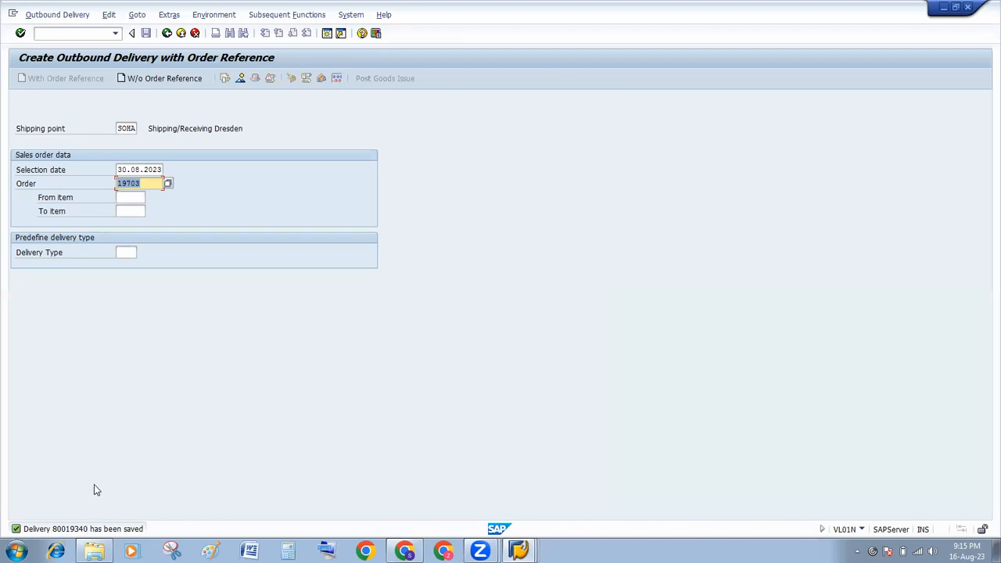
mouse_move(748, 84)
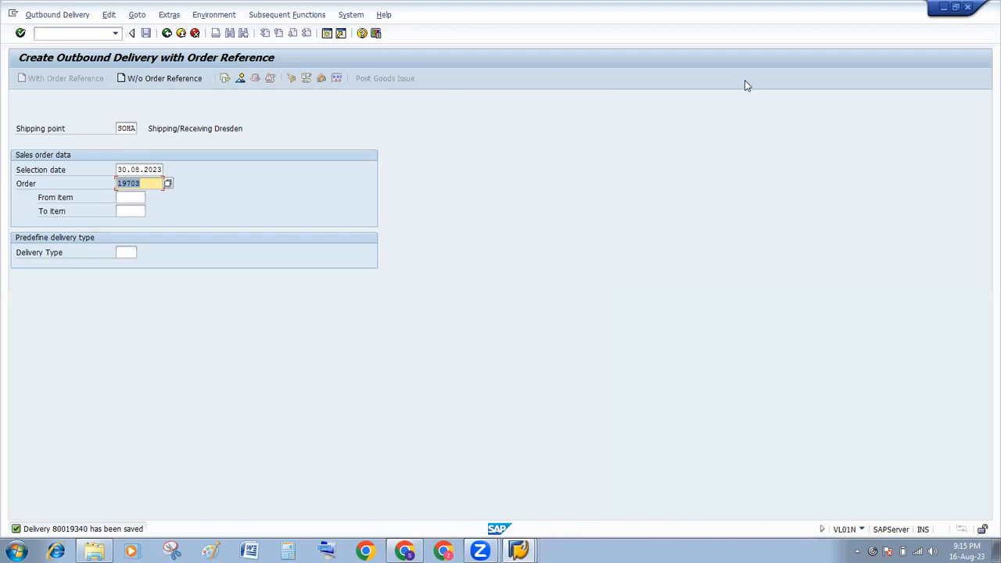